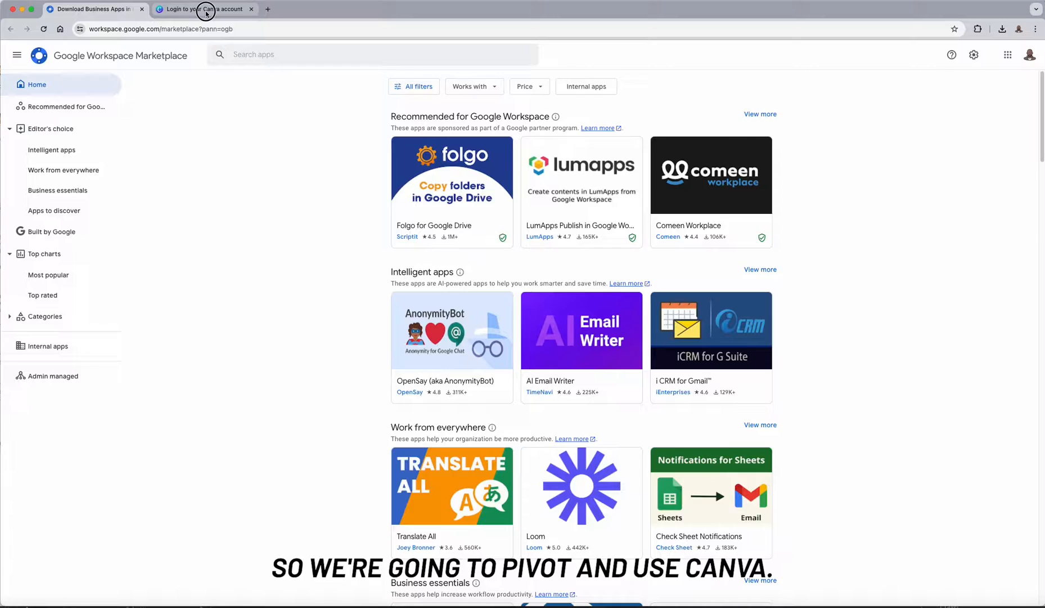
Switch to the Canva login tab and sign in to reach the Canva home page
{"action": "left_click", "coordinate": [205, 9]}
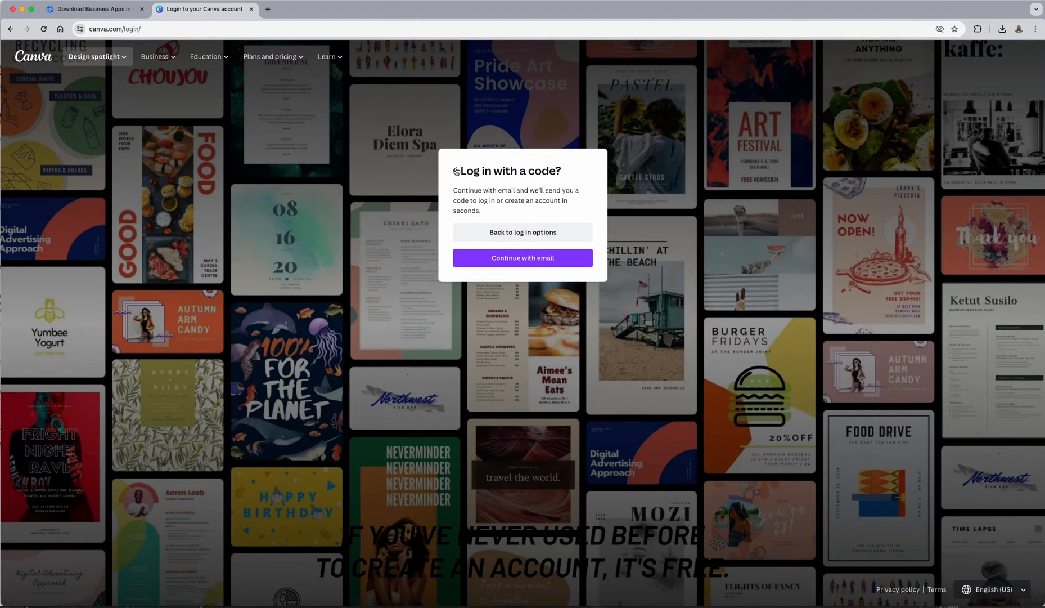
{"action": "left_click", "coordinate": [523, 258]}
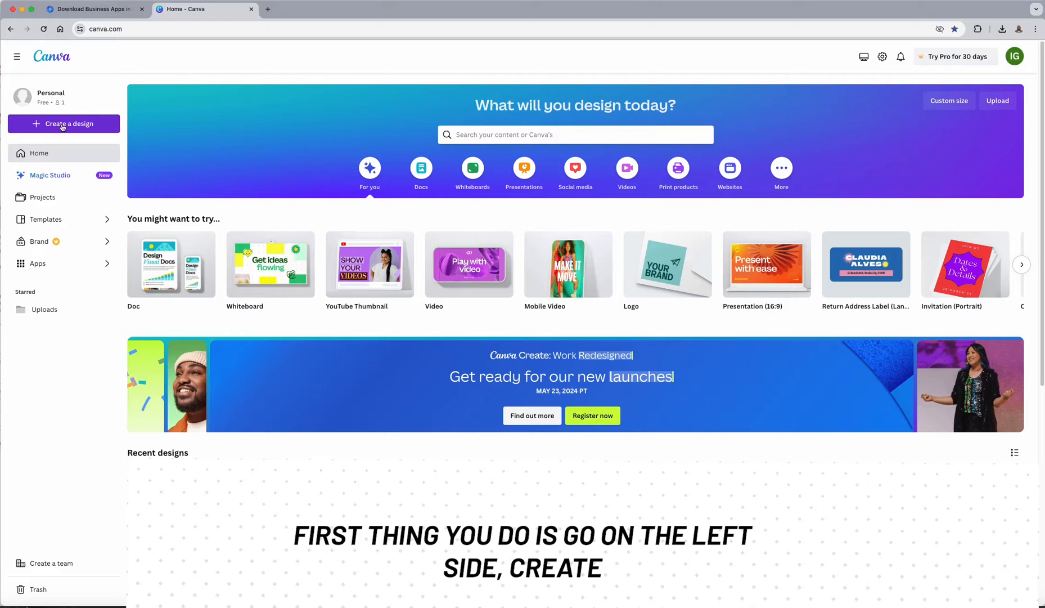
Create a custom-size design in inches, width 1 and height 0.5
{"action": "left_click", "coordinate": [64, 124]}
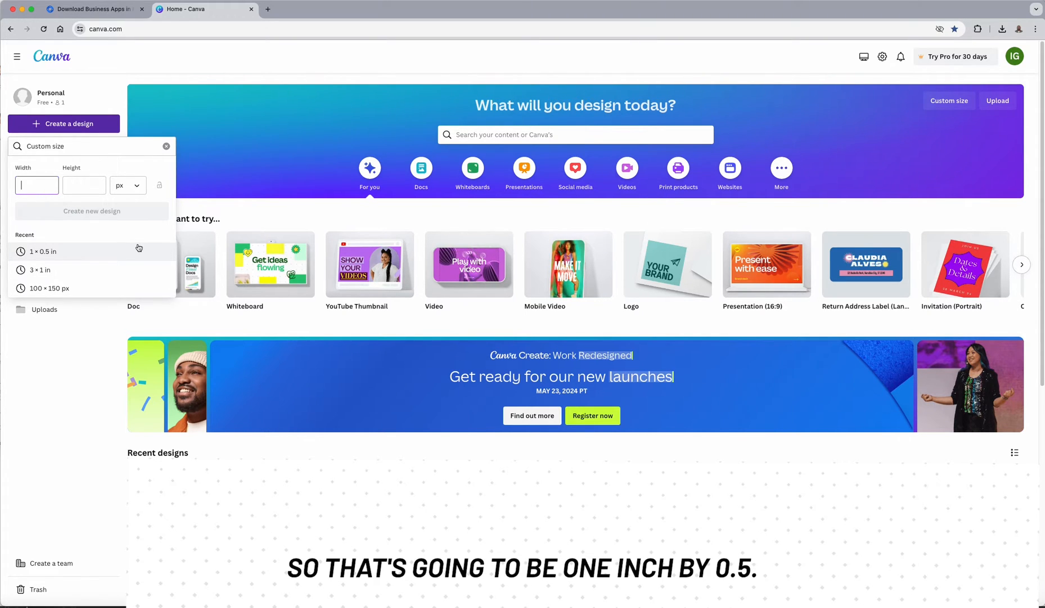
{"action": "type", "text": "1"}
{"action": "left_click", "coordinate": [84, 185]}
{"action": "type", "text": "0.5"}
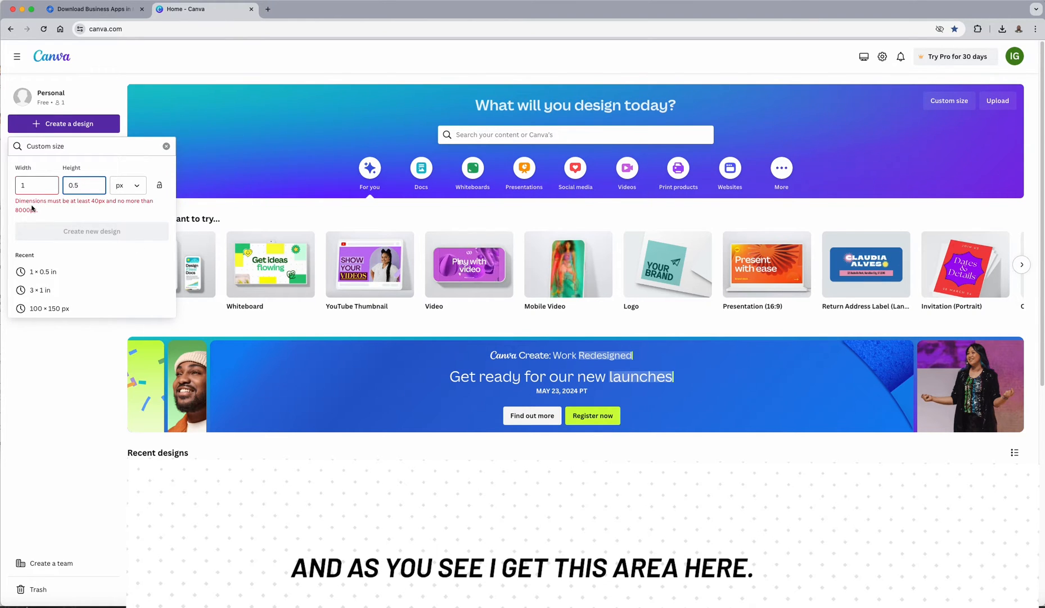
{"action": "left_click", "coordinate": [126, 185]}
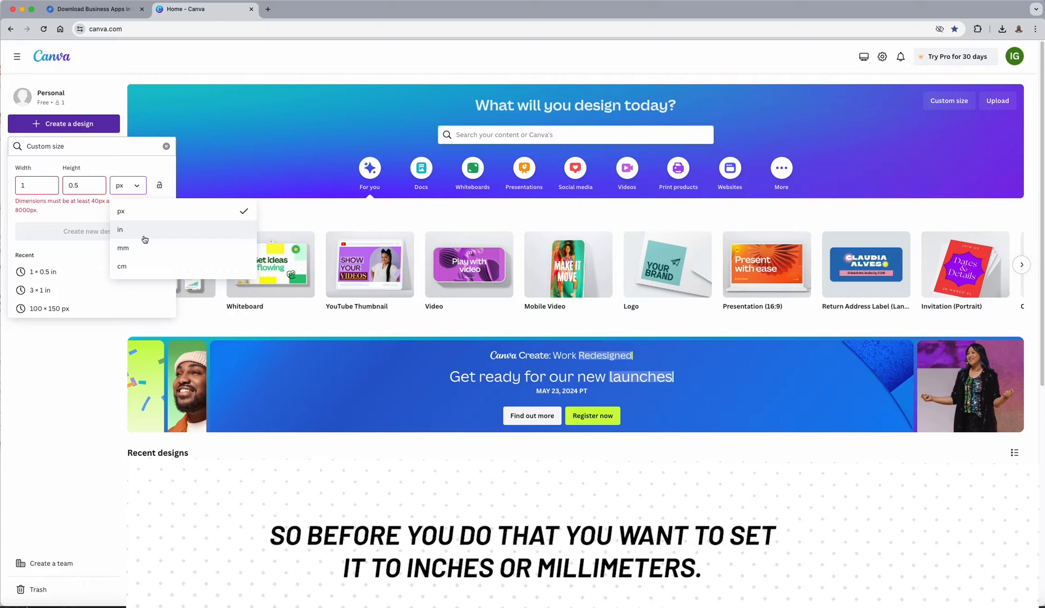
{"action": "left_click", "coordinate": [120, 230]}
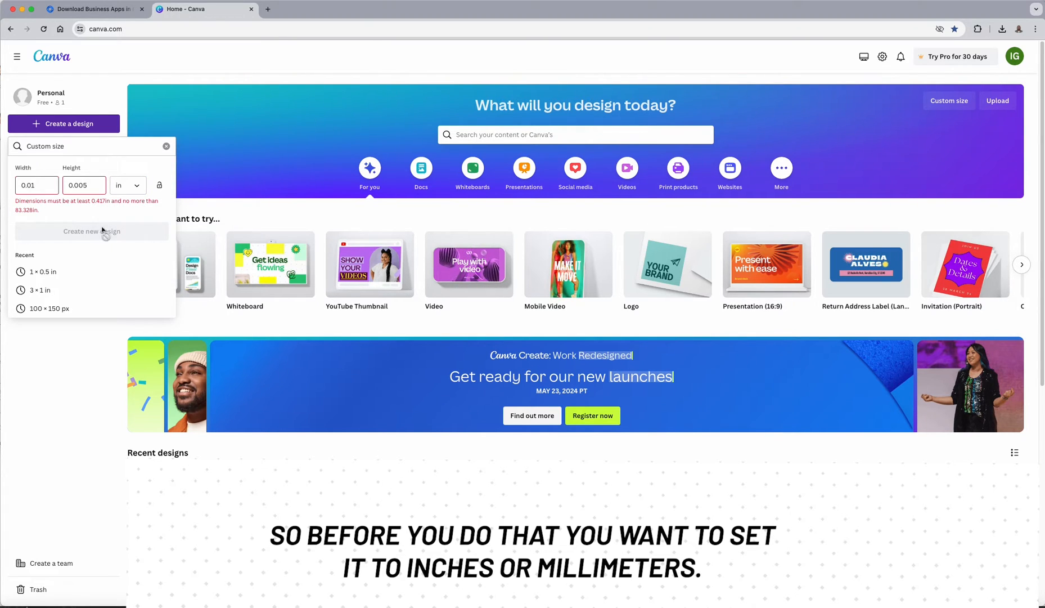
{"action": "left_click", "coordinate": [36, 185]}
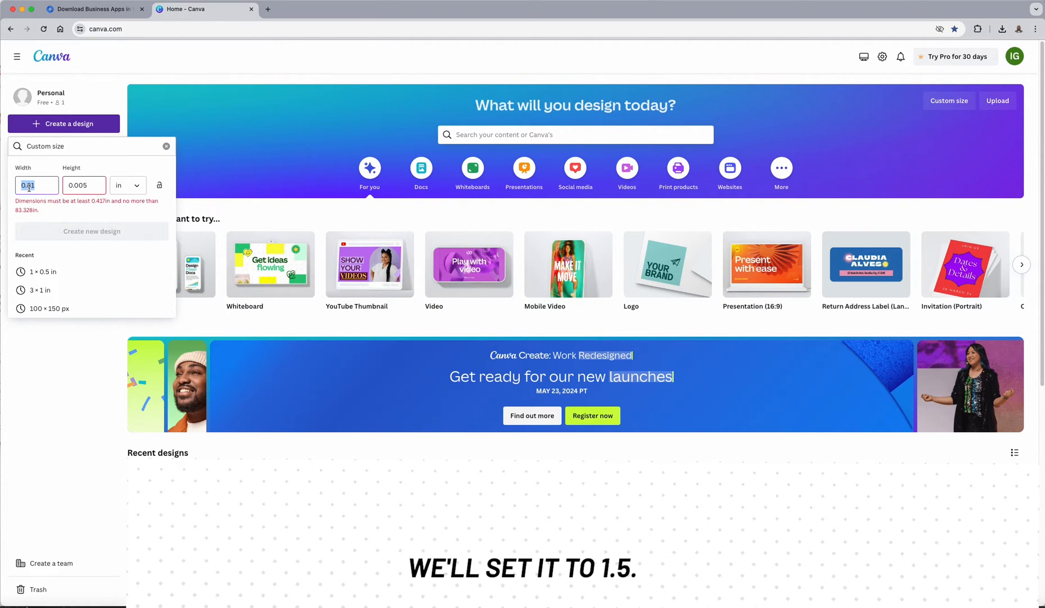
{"action": "type", "text": "5"}
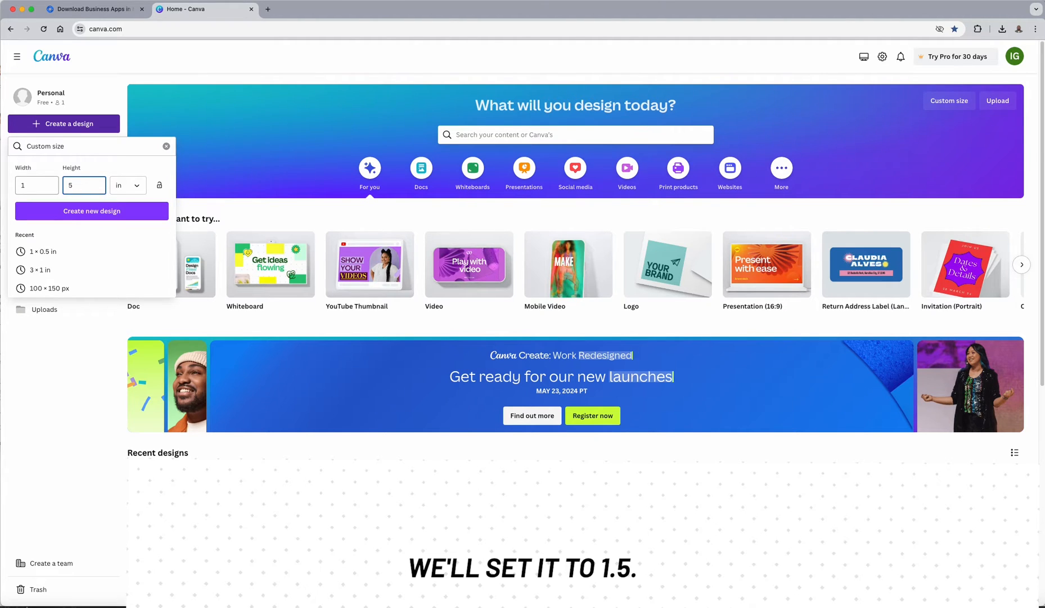
{"action": "type", "text": "0.5"}
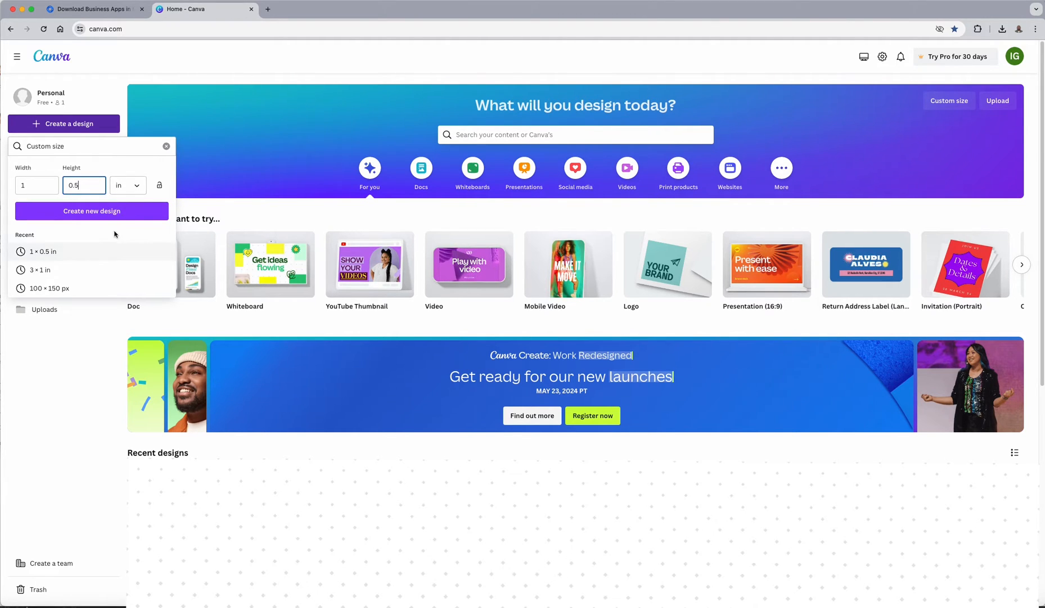
{"action": "left_click", "coordinate": [91, 211]}
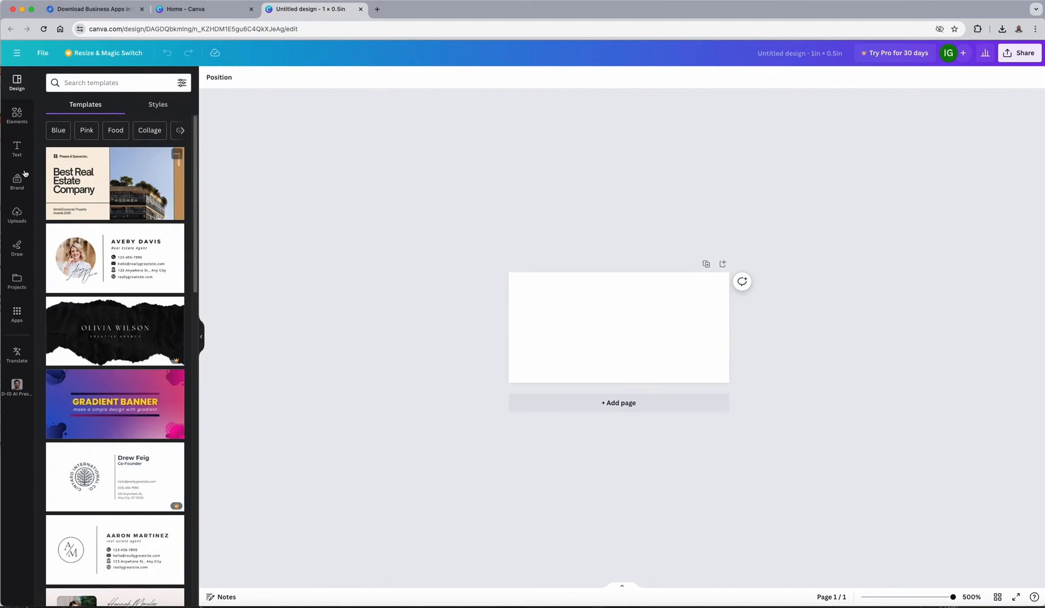
Add the recently used Play time text combination from the Text panel
{"action": "left_click", "coordinate": [16, 149]}
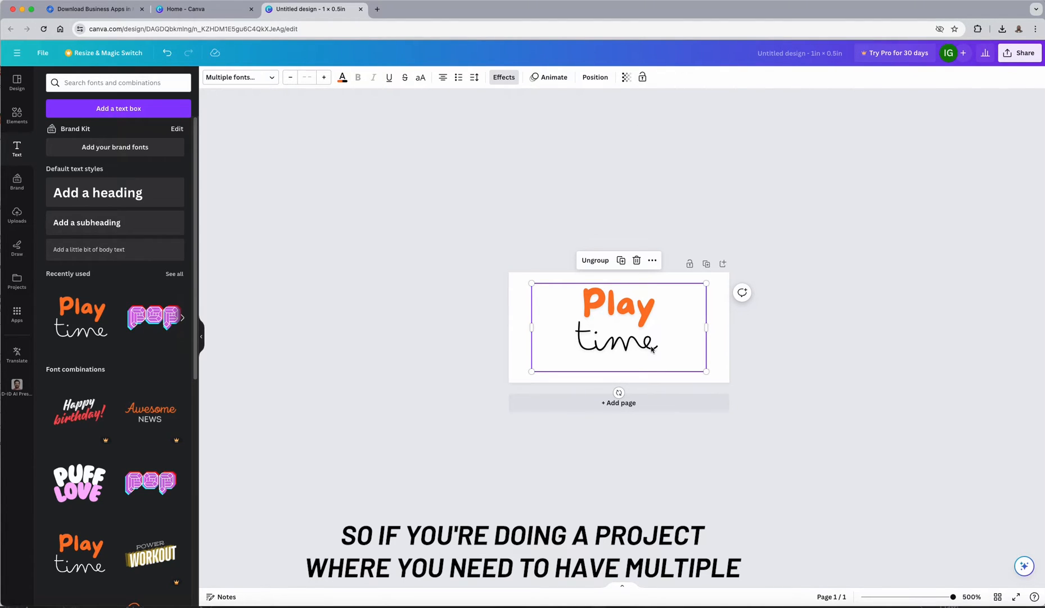
{"action": "mouse_move", "coordinate": [632, 375]}
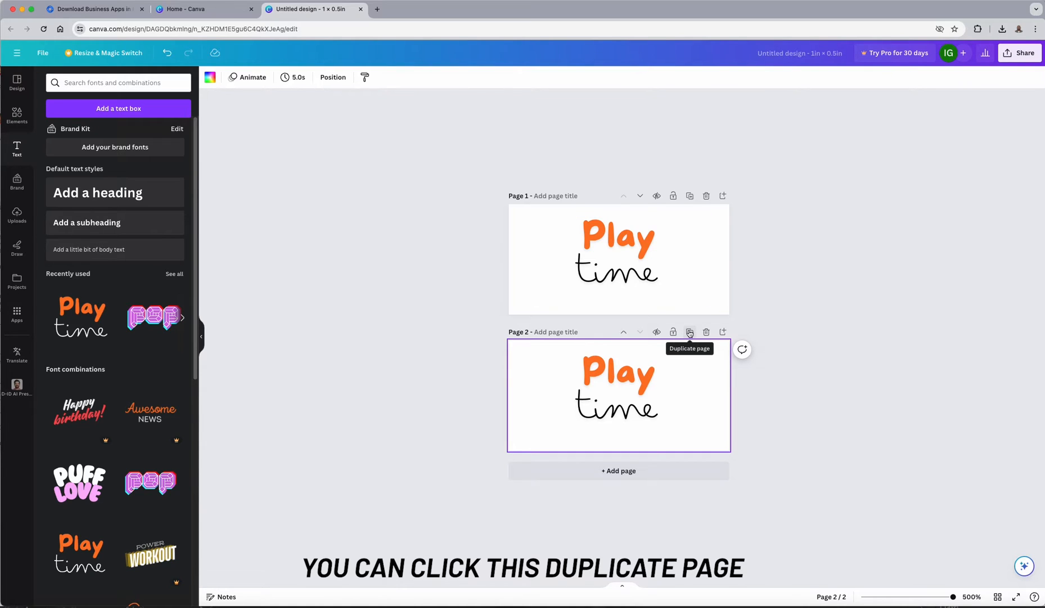
Duplicate the label page and retype the copies' text as 'NAP' and 'update'
{"action": "left_click", "coordinate": [689, 332]}
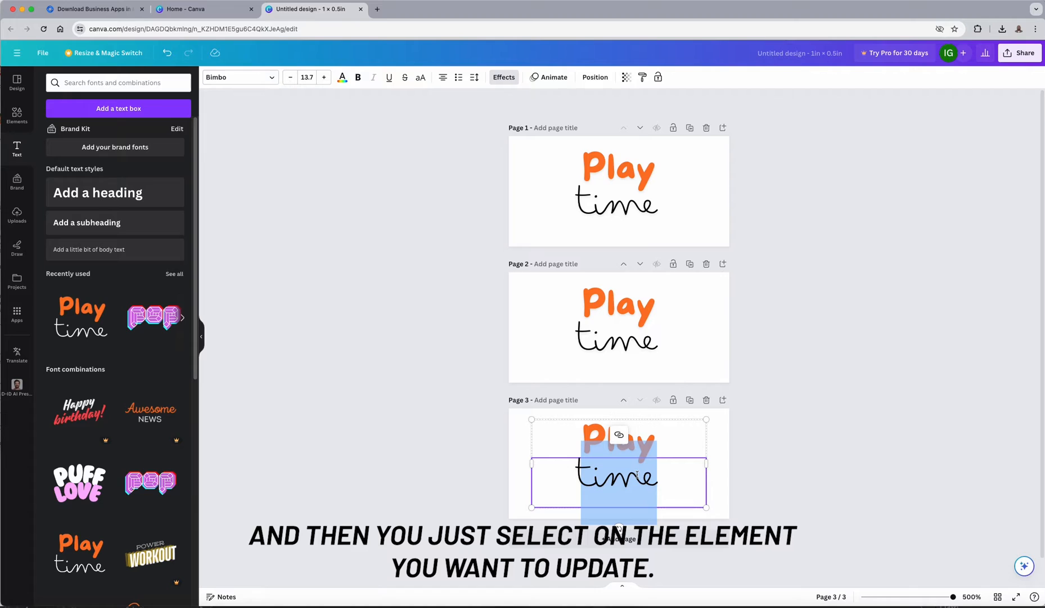
{"action": "type", "text": "update"}
{"action": "left_click", "coordinate": [618, 305]}
{"action": "type", "text": "NA"}
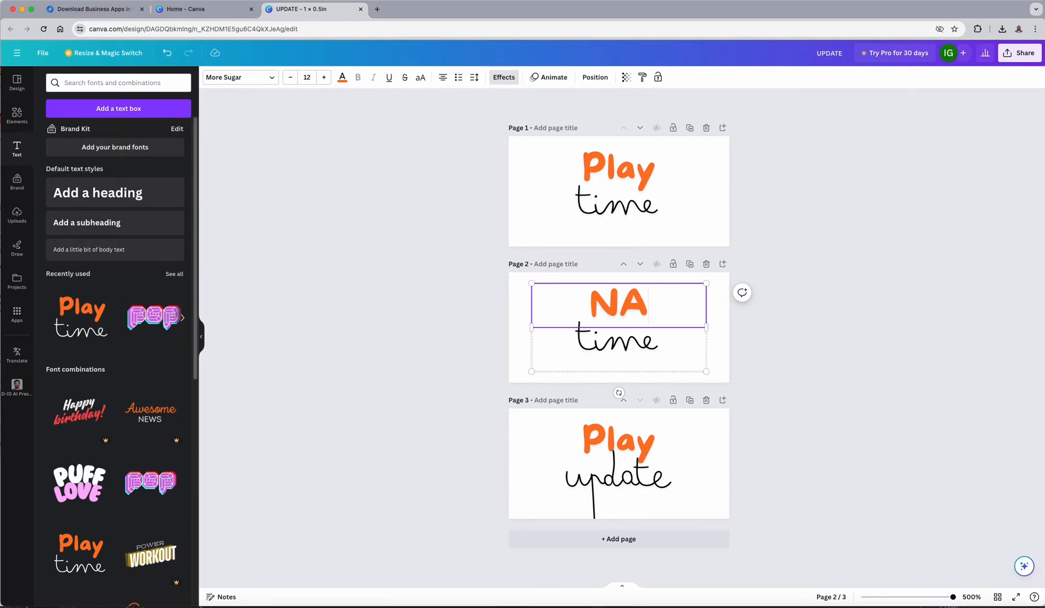
{"action": "type", "text": "P"}
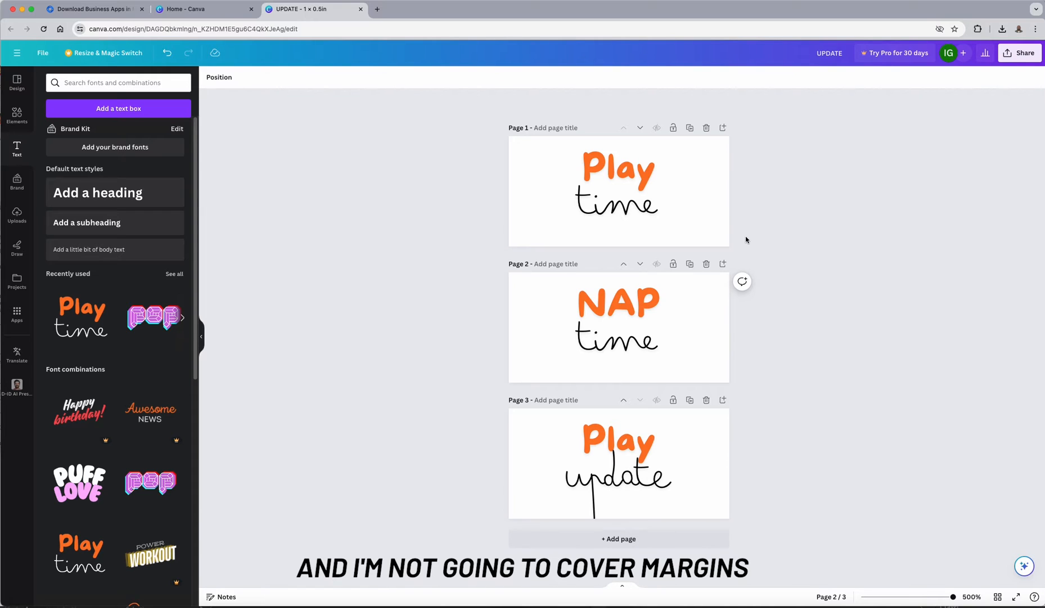
Select and align the Play time and Play update text groups on their pages
{"action": "left_click", "coordinate": [616, 207]}
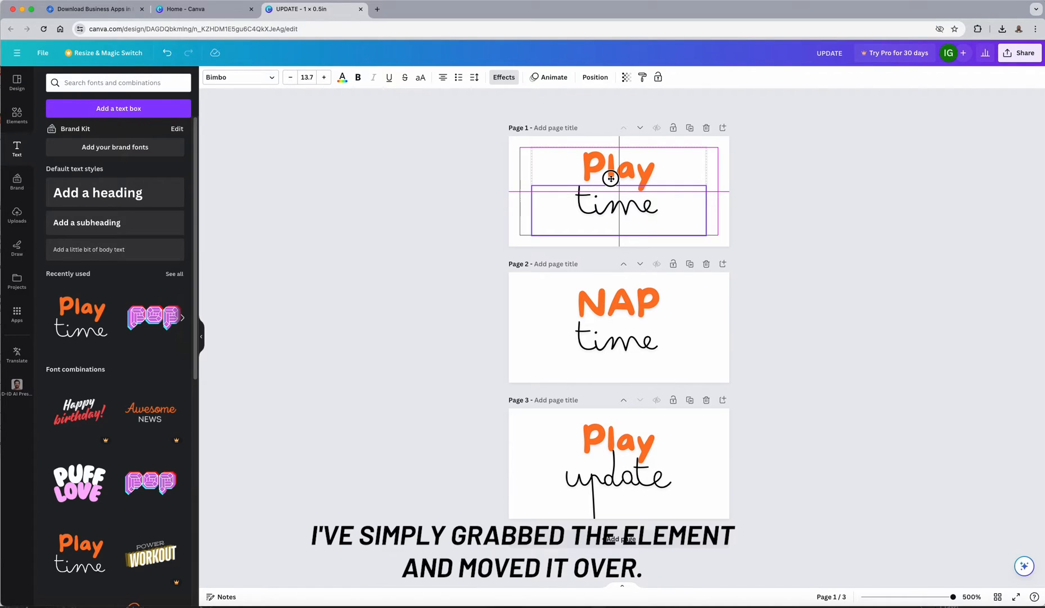
{"action": "mouse_move", "coordinate": [612, 179]}
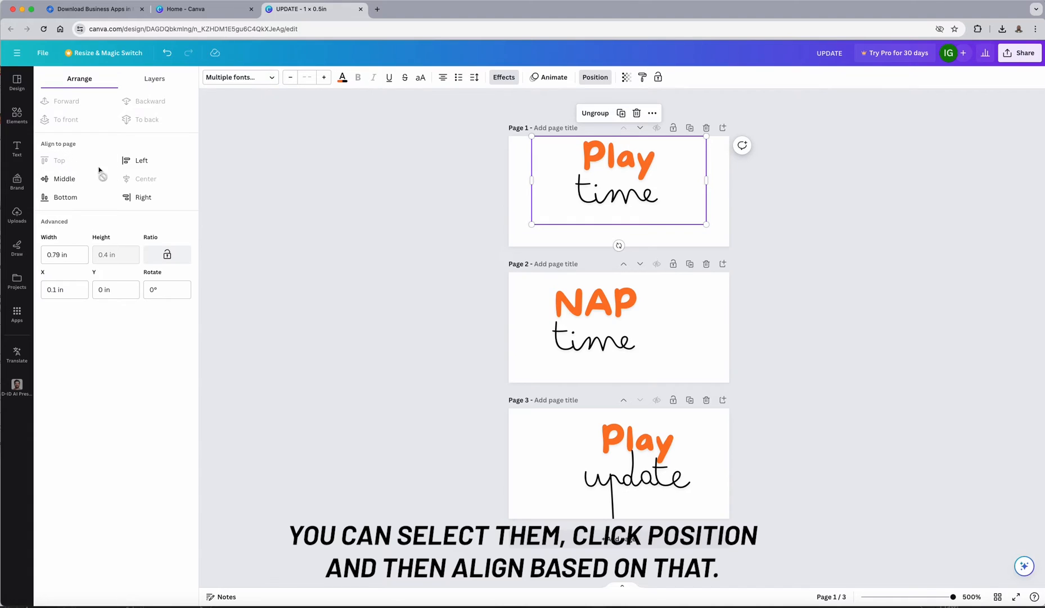
{"action": "left_click", "coordinate": [143, 197]}
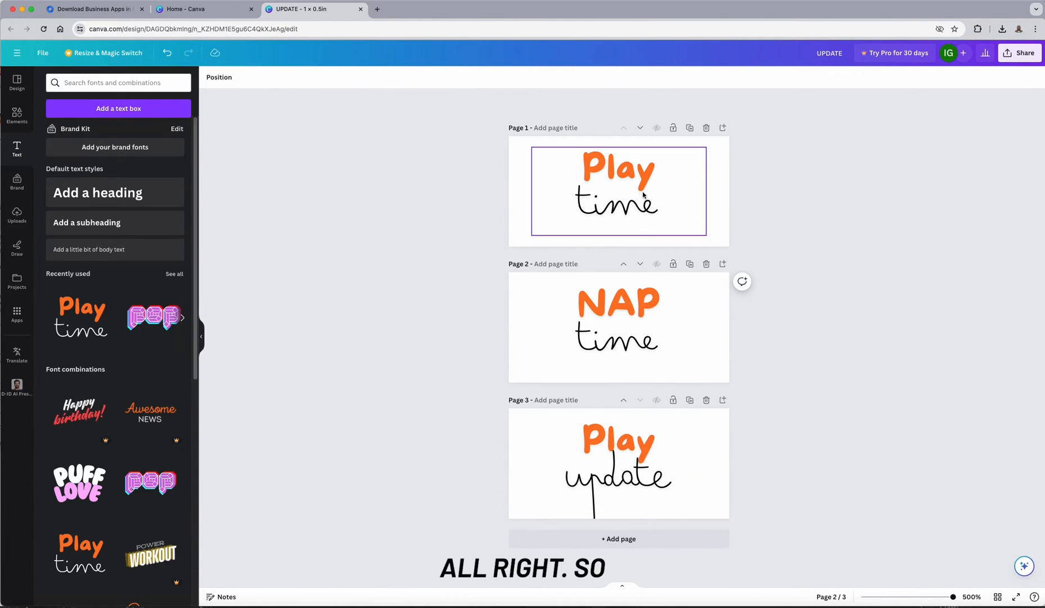
{"action": "left_click", "coordinate": [617, 464]}
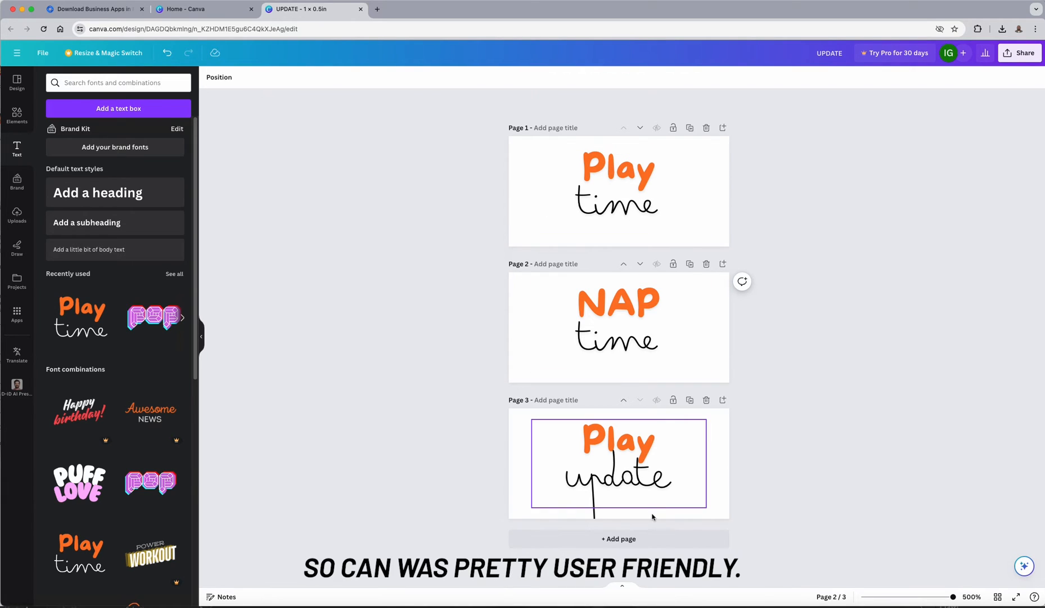
{"action": "left_click", "coordinate": [618, 327]}
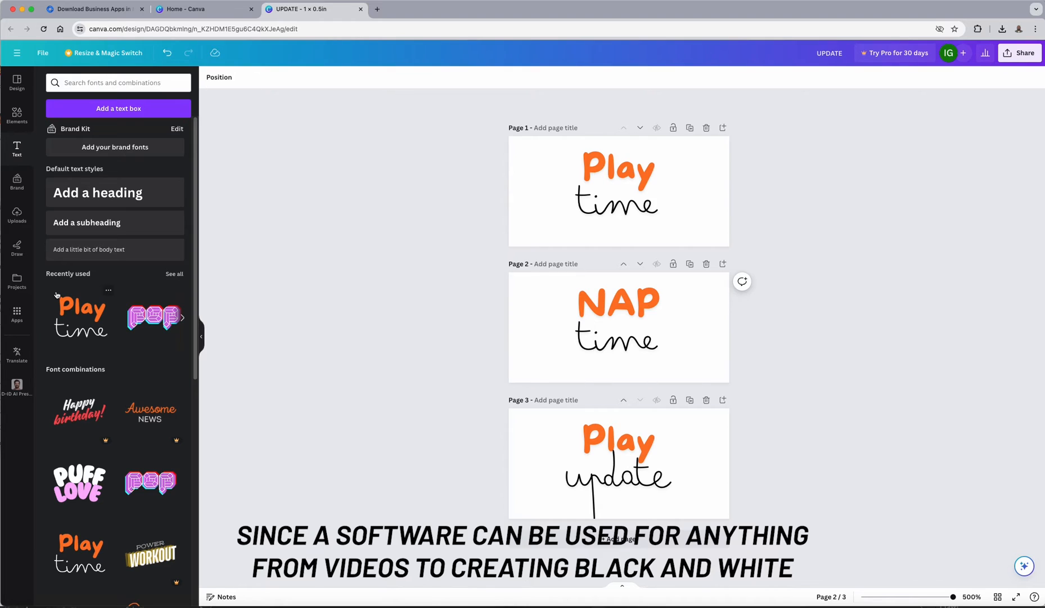
{"action": "left_click", "coordinate": [638, 203]}
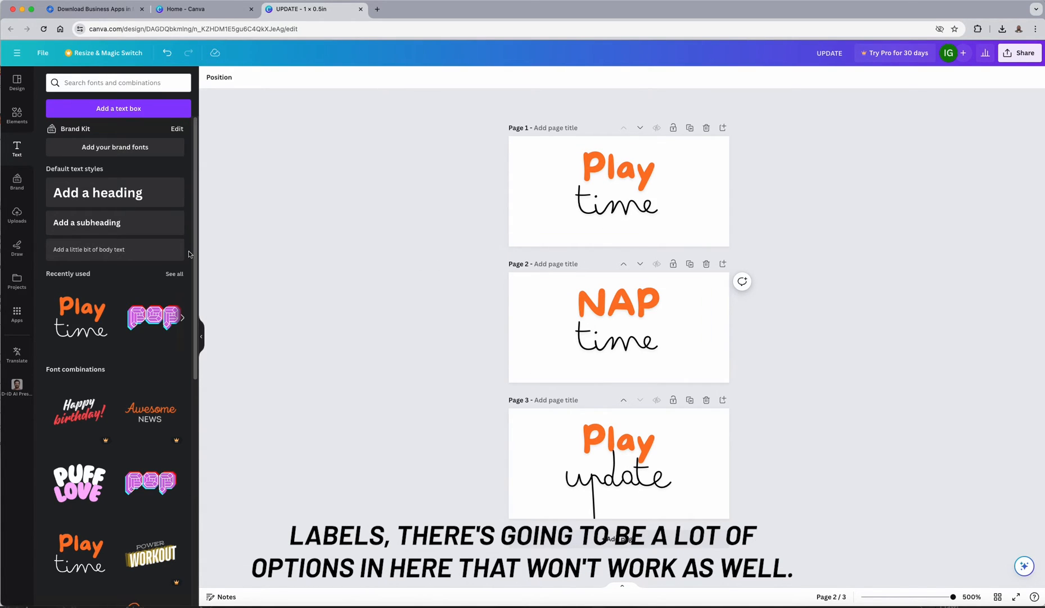
{"action": "left_click", "coordinate": [616, 206]}
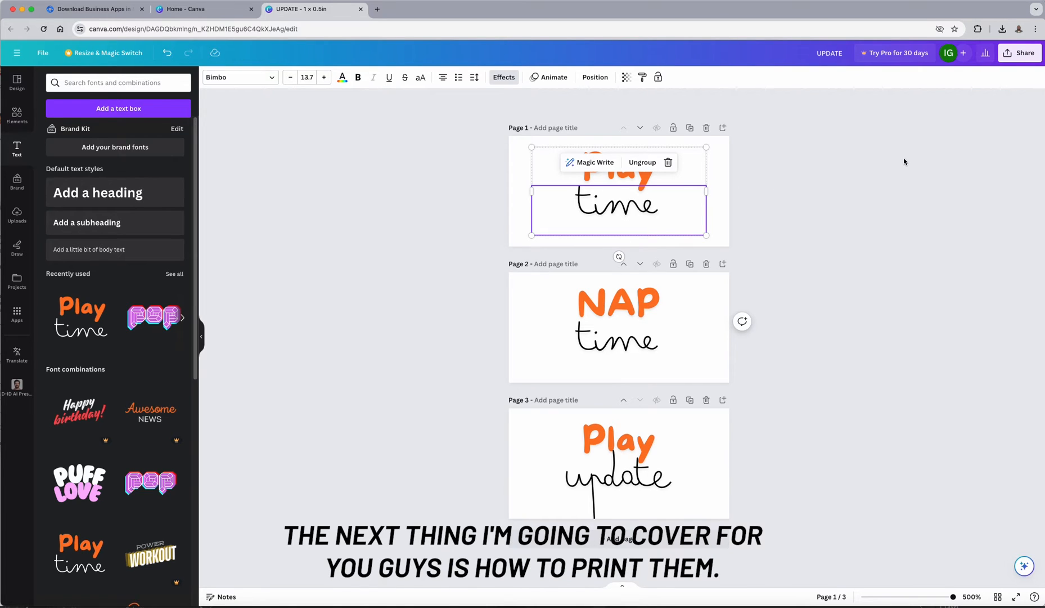
{"action": "mouse_move", "coordinate": [861, 169]}
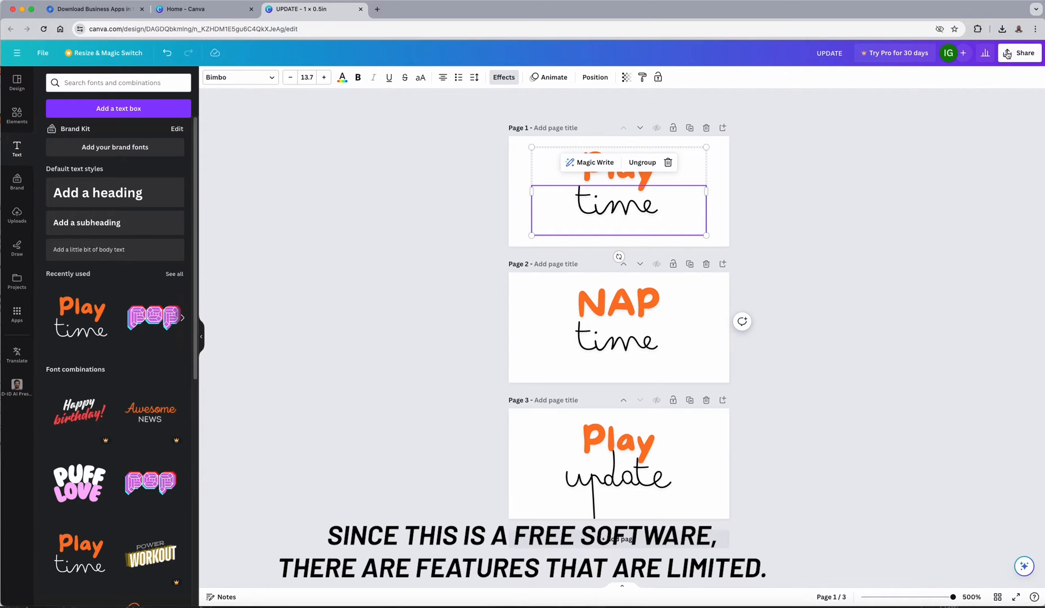
Download all three label pages with file type PDF Print
{"action": "left_click", "coordinate": [1018, 53]}
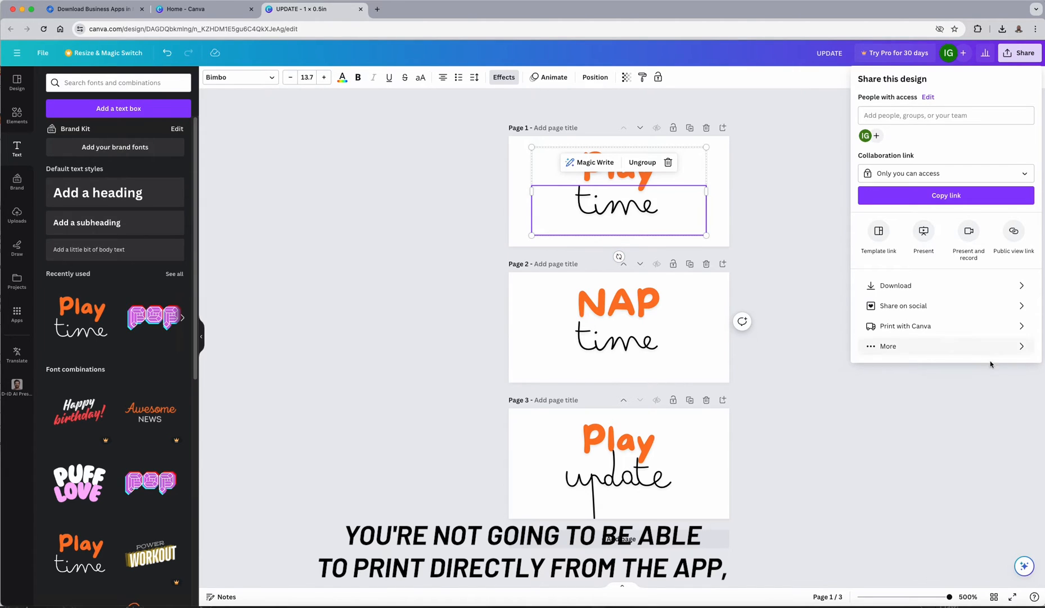
{"action": "left_click", "coordinate": [897, 285]}
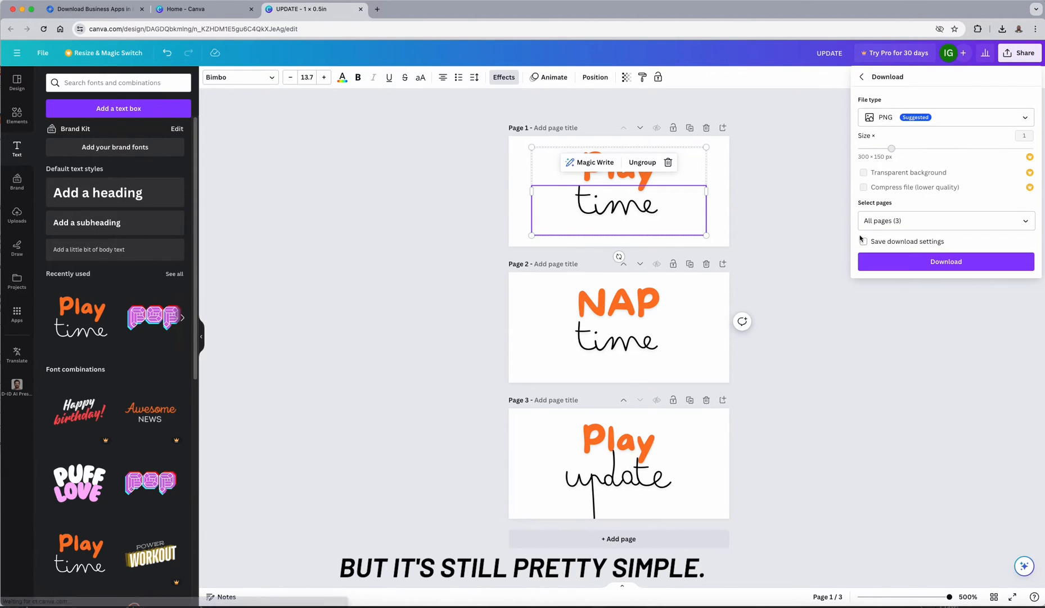
{"action": "left_click", "coordinate": [944, 116]}
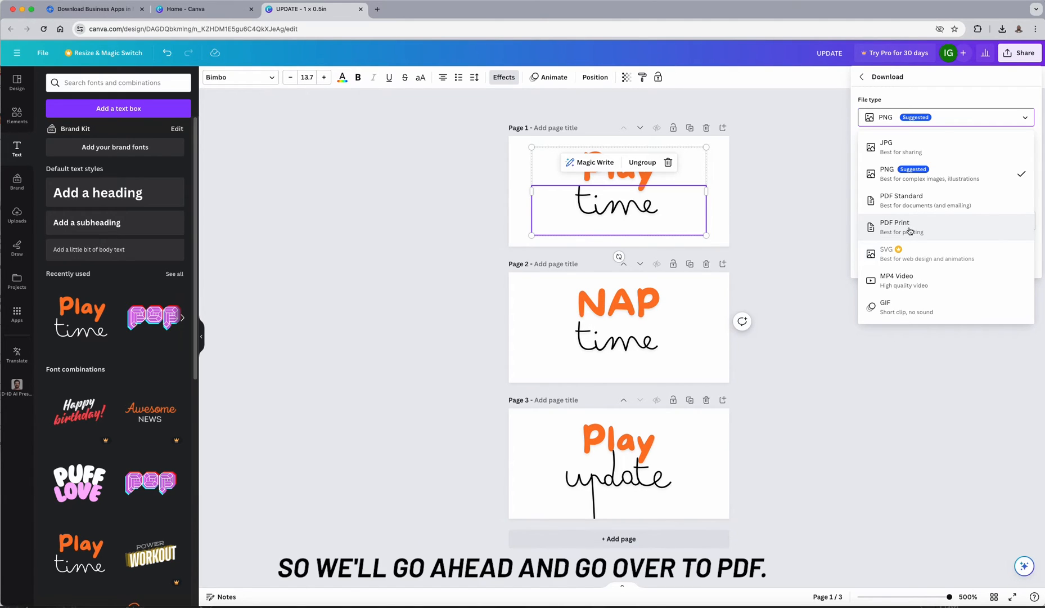
{"action": "left_click", "coordinate": [894, 226]}
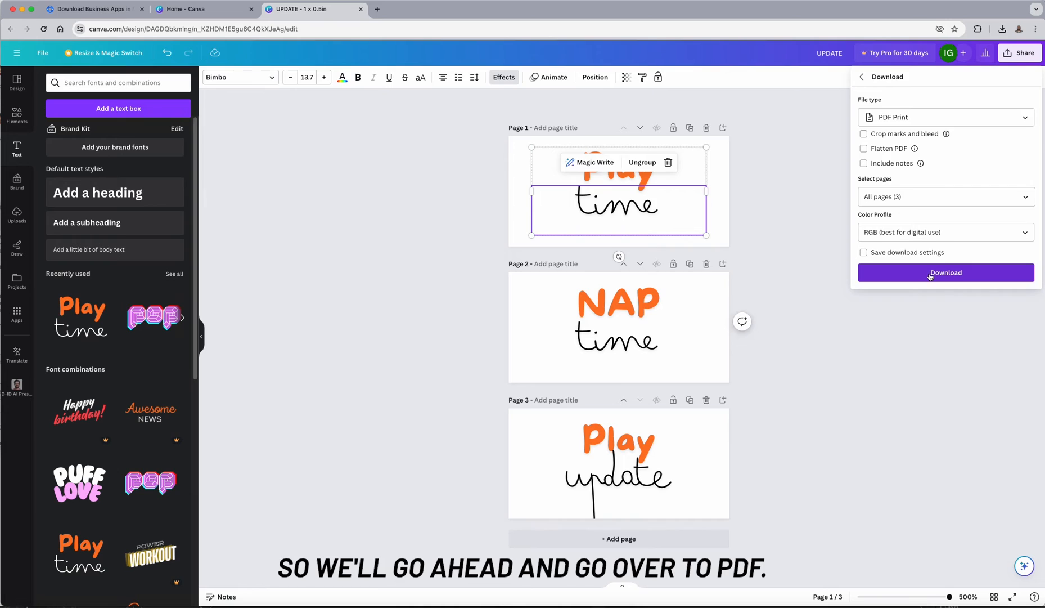
{"action": "left_click", "coordinate": [944, 197]}
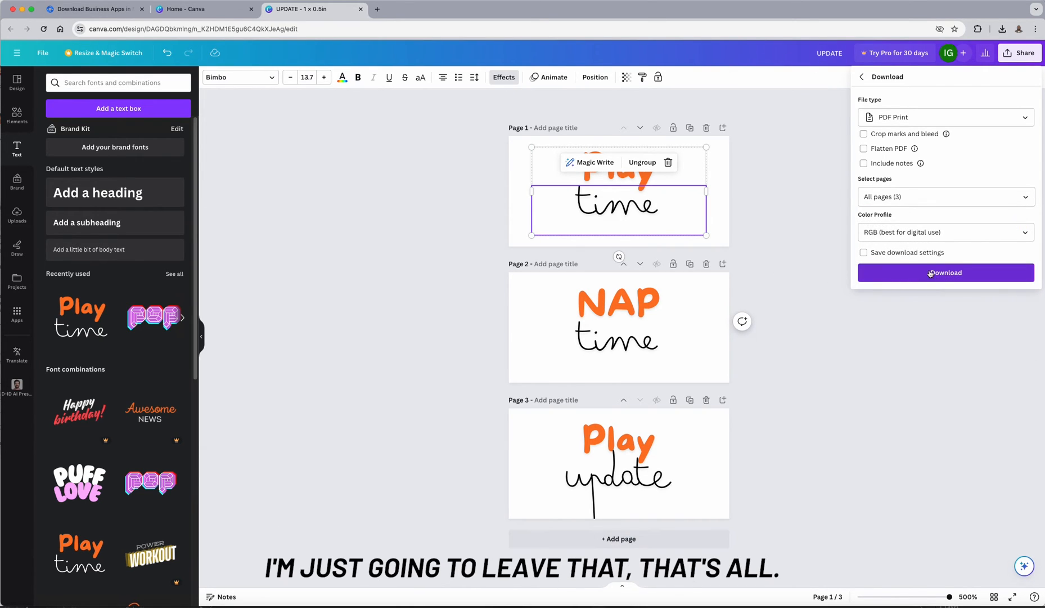
{"action": "left_click", "coordinate": [945, 276]}
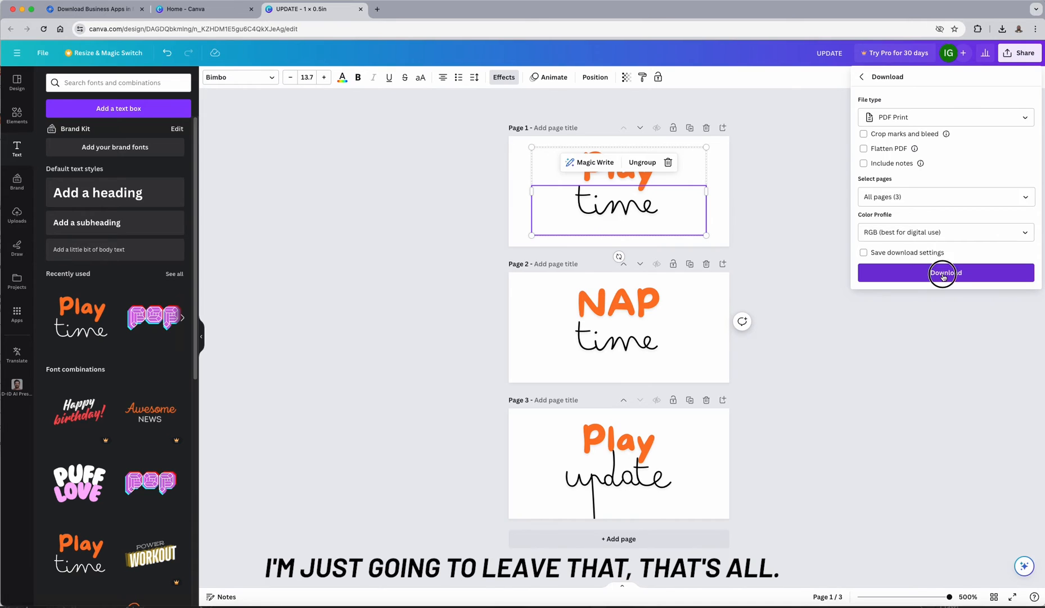
{"action": "left_click", "coordinate": [945, 272]}
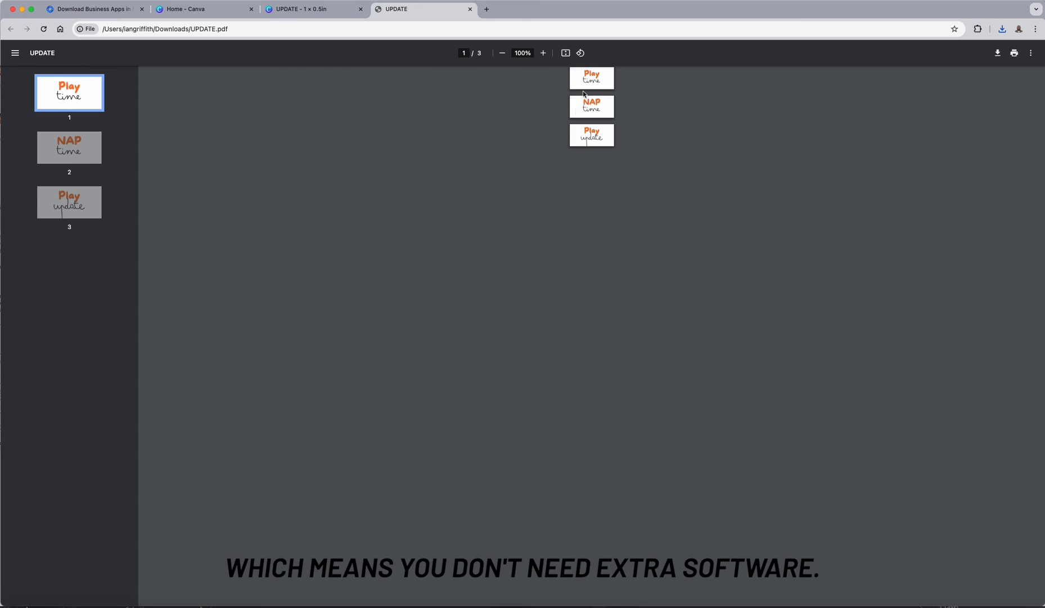
Zoom in twice on UPDATE.pdf, then open Chrome's print dialog
{"action": "left_click", "coordinate": [543, 53]}
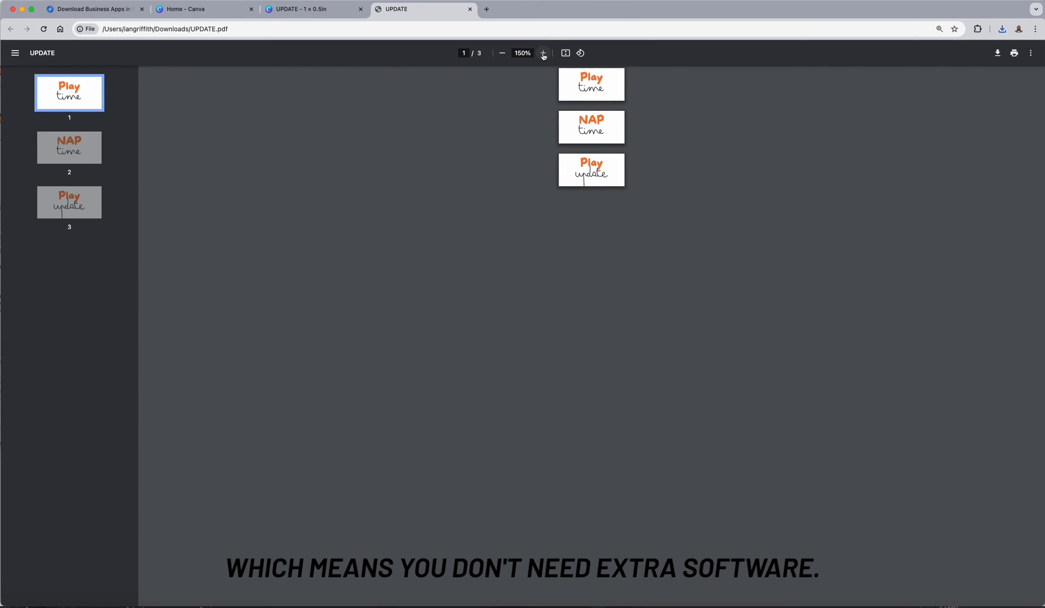
{"action": "left_click", "coordinate": [543, 53]}
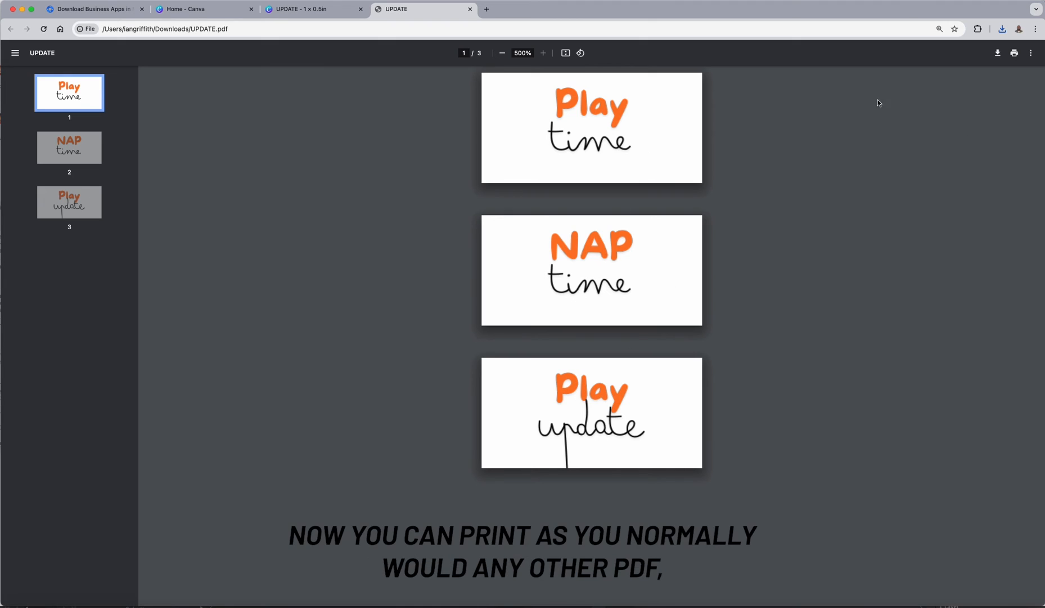
{"action": "left_click", "coordinate": [1014, 53]}
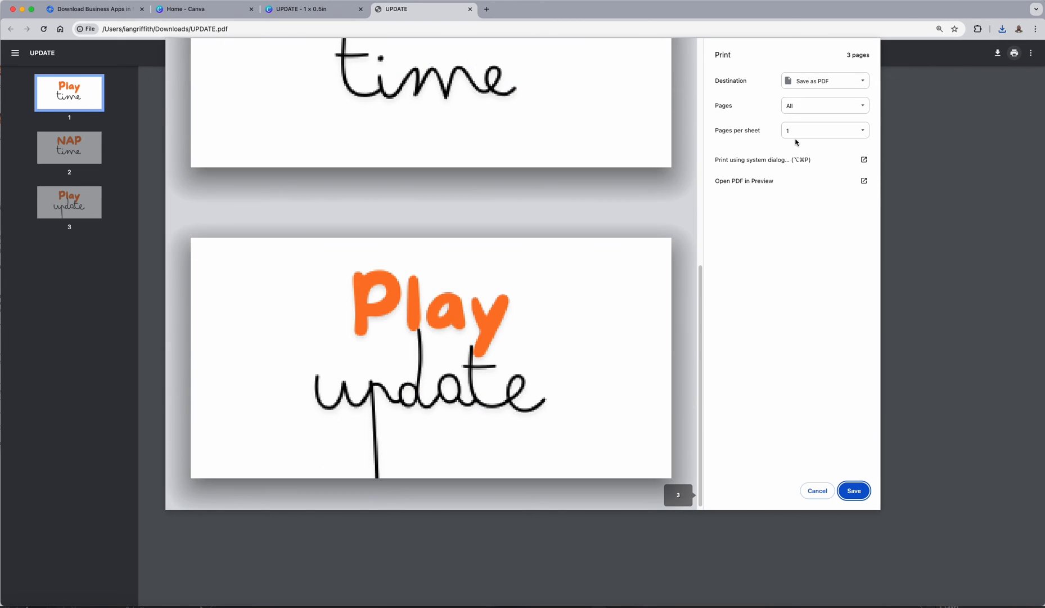
{"action": "left_click", "coordinate": [825, 105]}
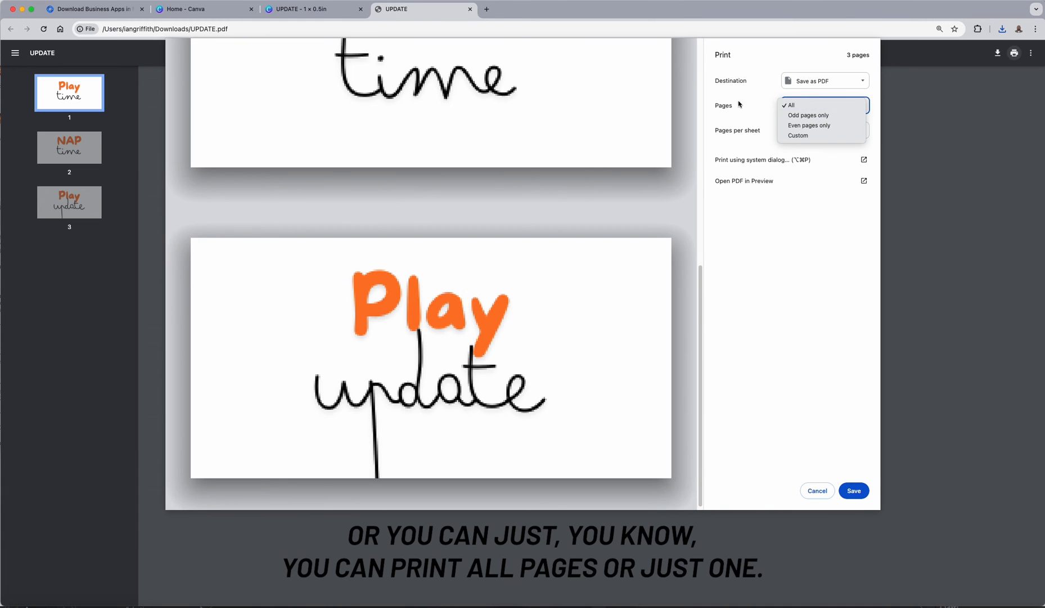
{"action": "left_click", "coordinate": [789, 105]}
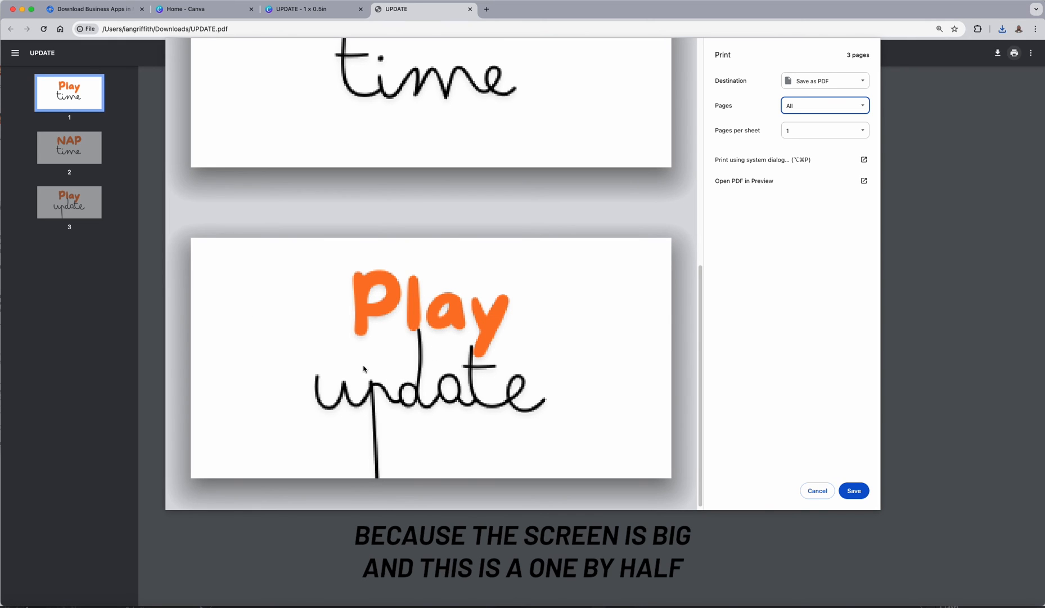
{"action": "mouse_move", "coordinate": [380, 317]}
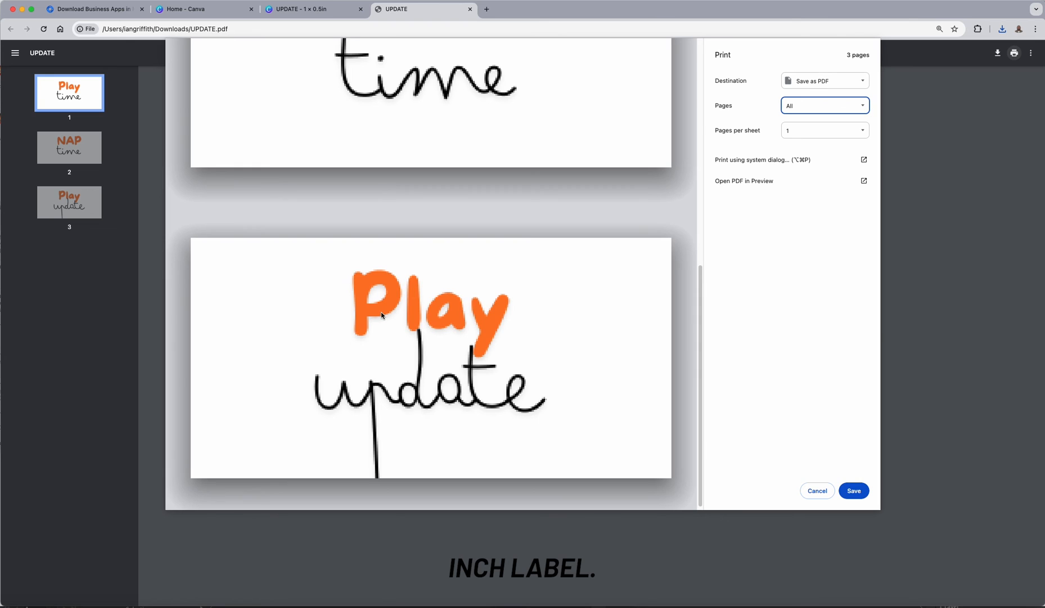
{"action": "left_click", "coordinate": [815, 490]}
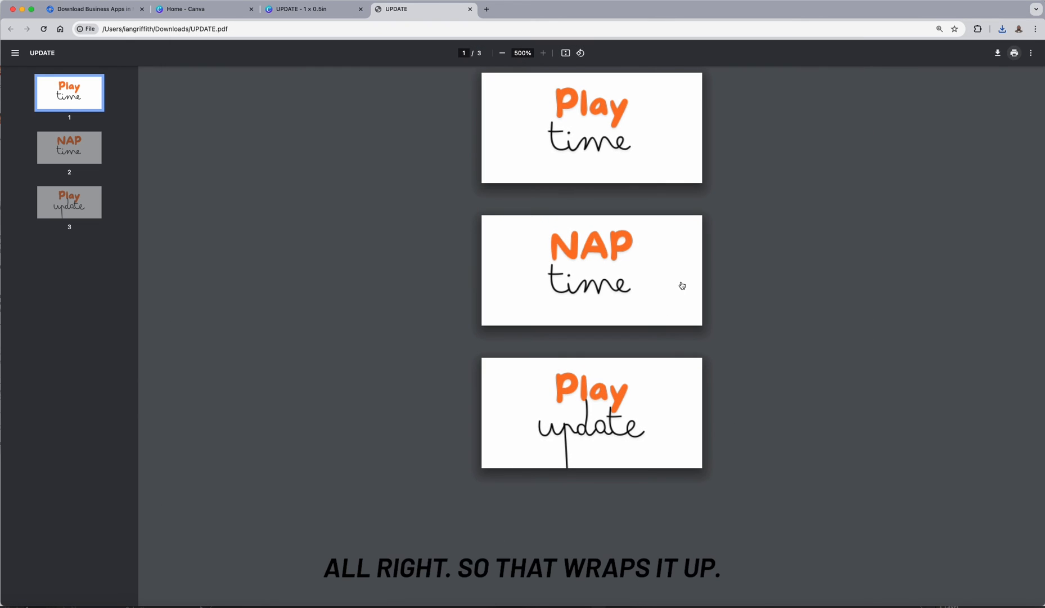